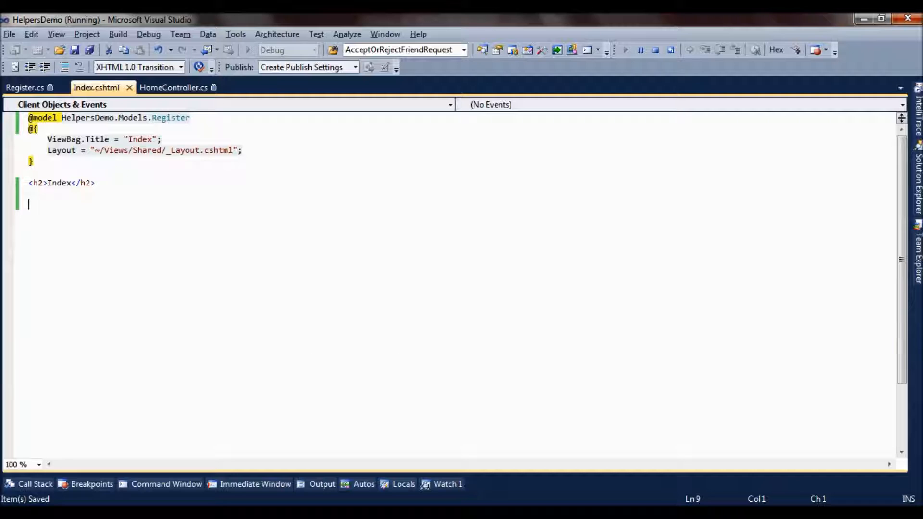
# Step: Look up the isAdmin property in the Register model and the model Index uses
pyautogui.click(24, 87)
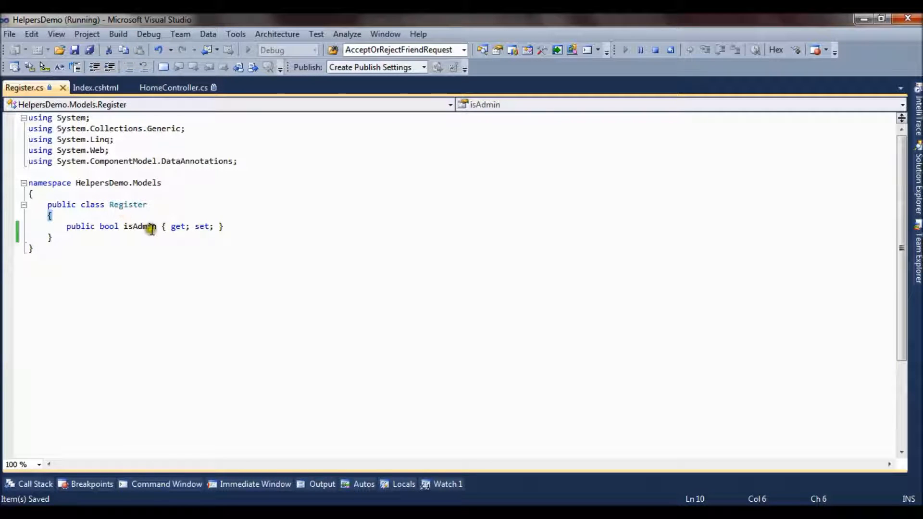
pyautogui.doubleClick(140, 227)
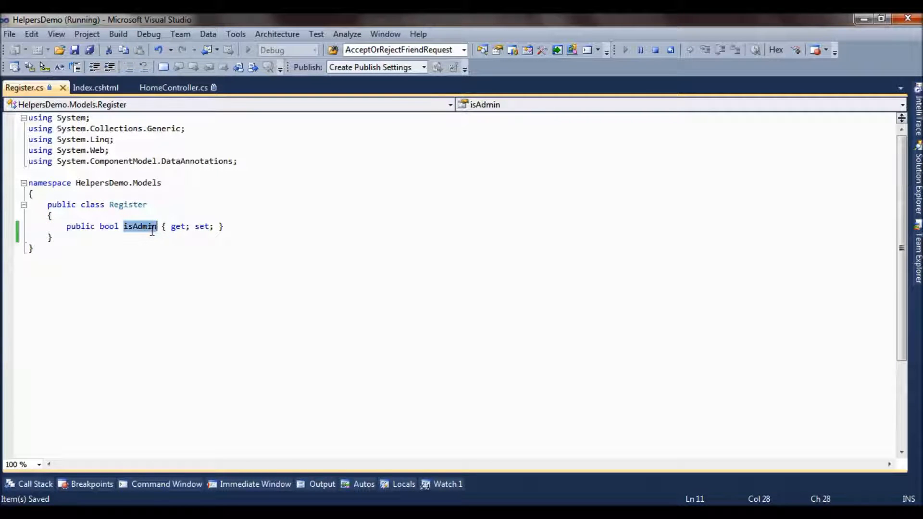
pyautogui.click(96, 87)
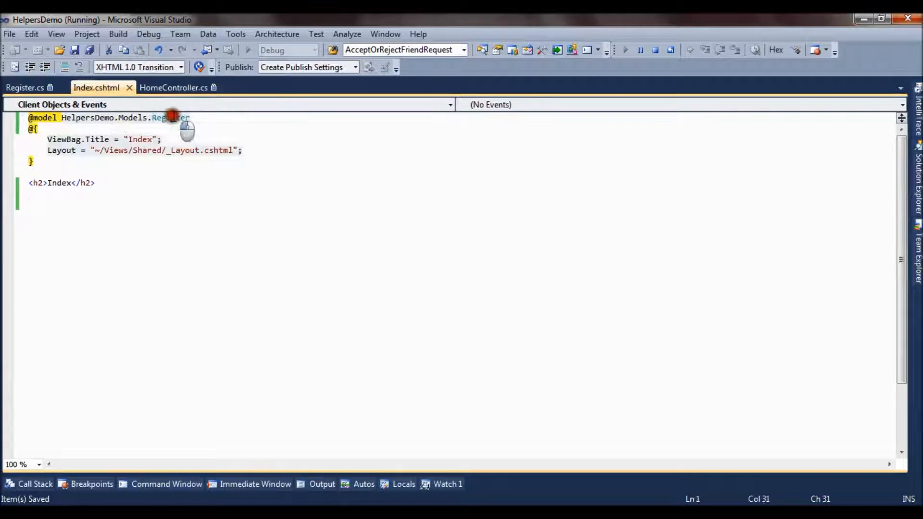
pyautogui.doubleClick(170, 117)
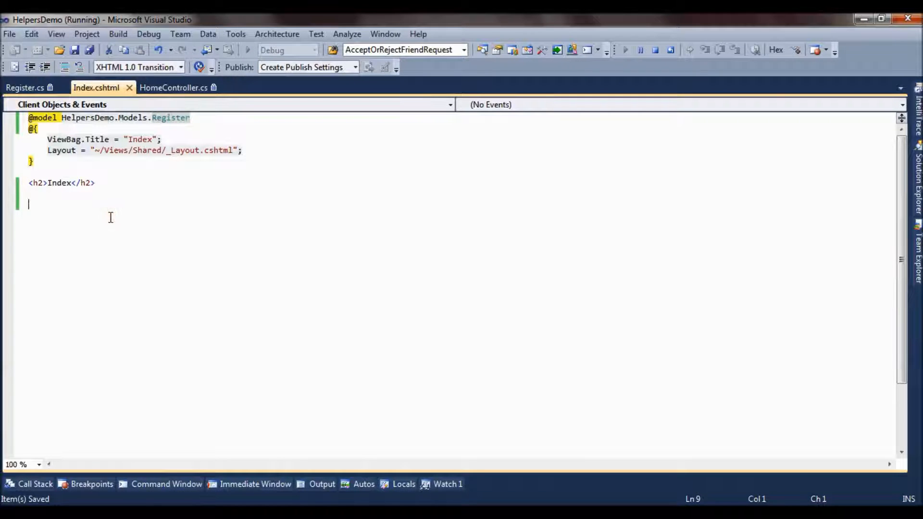
pyautogui.write('@Html.')
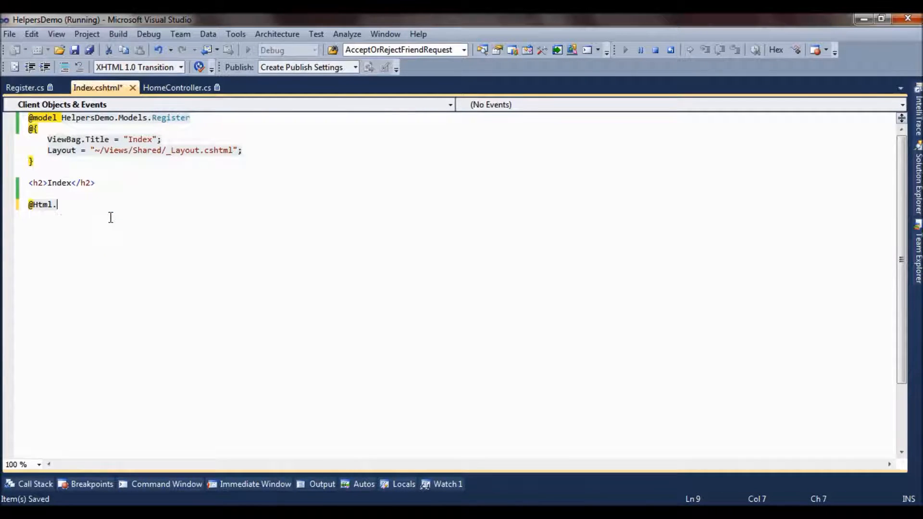
pyautogui.write('RadioButtonFor')
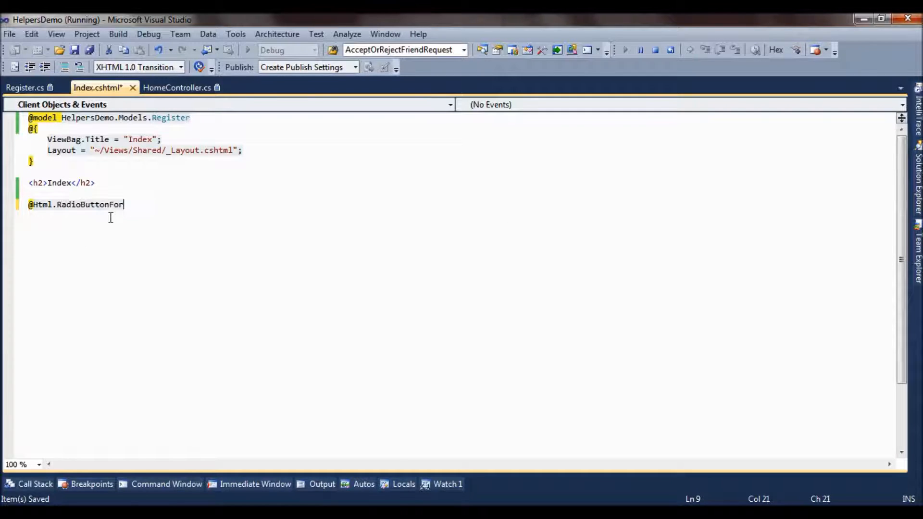
pyautogui.write('(')
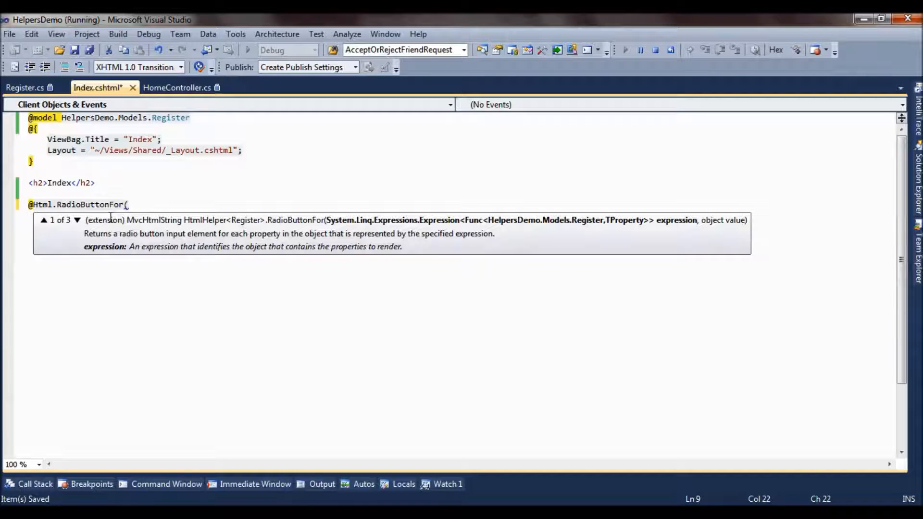
pyautogui.write('c => c.')
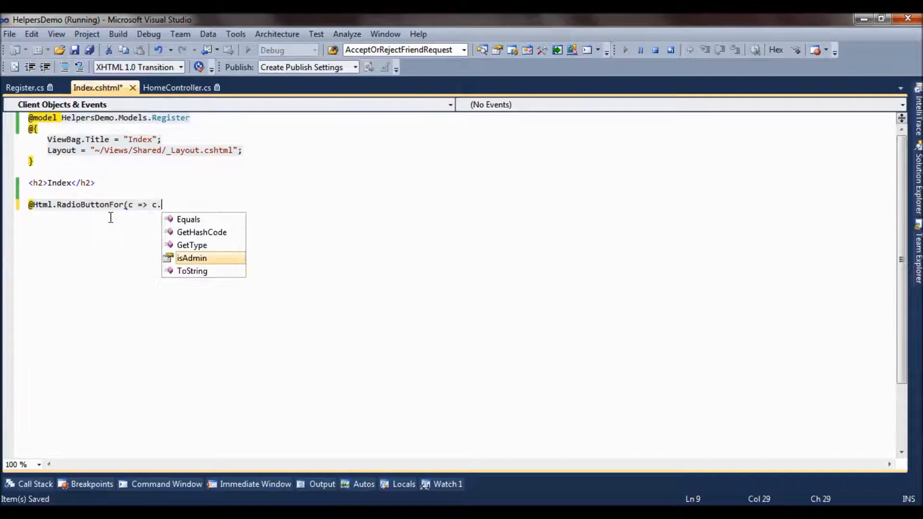
pyautogui.write('isAdmin, "Admin')
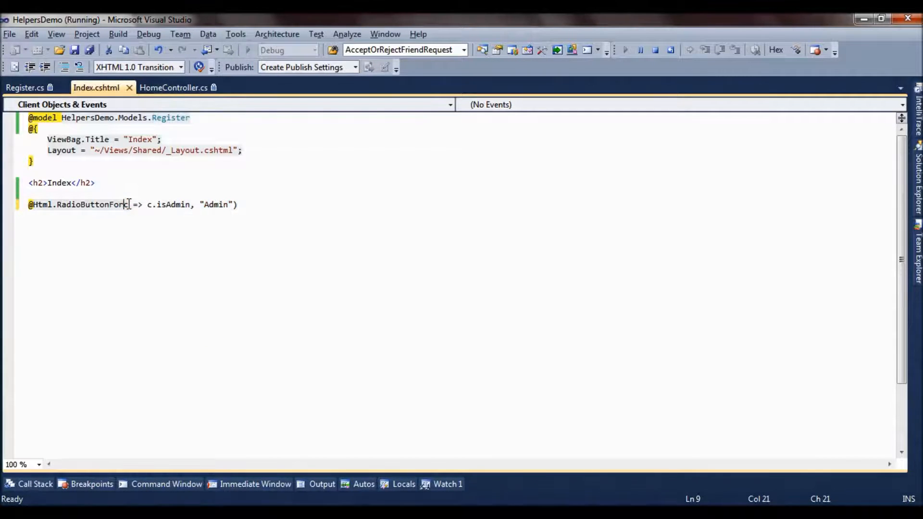
# Step: Add new { style = "height:20px;width:20px;" } as the RadioButtonFor call's third argument
pyautogui.write('(')
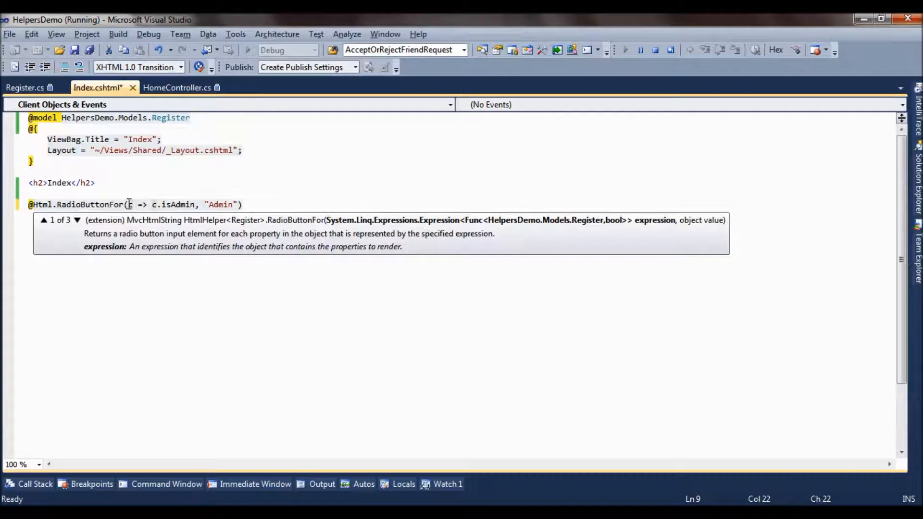
pyautogui.click(77, 220)
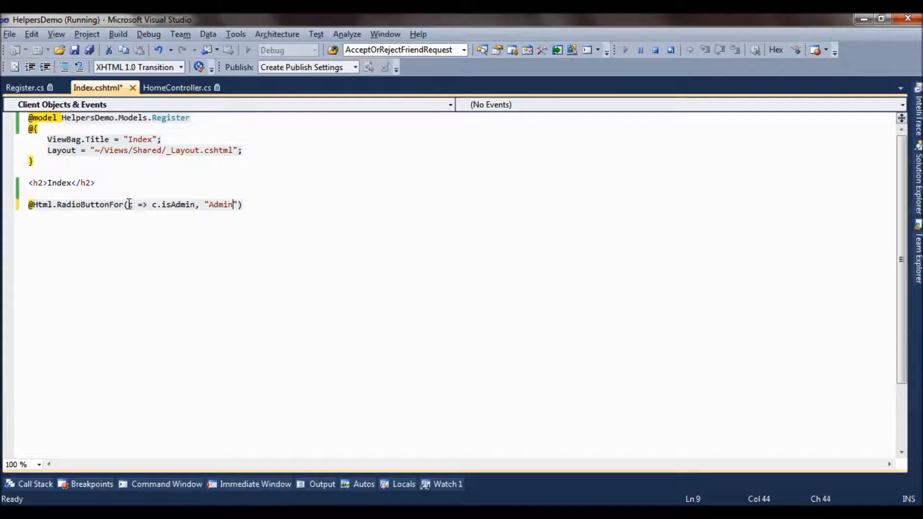
pyautogui.write(',')
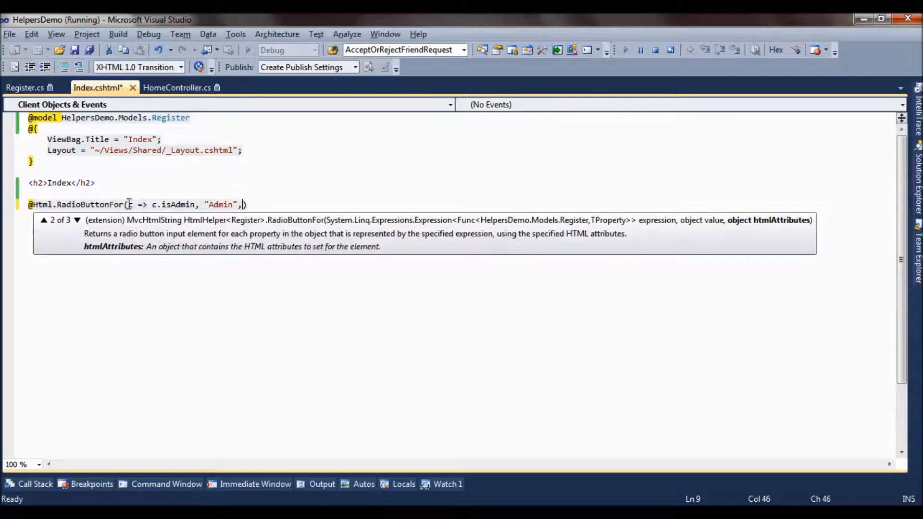
pyautogui.write('new { }')
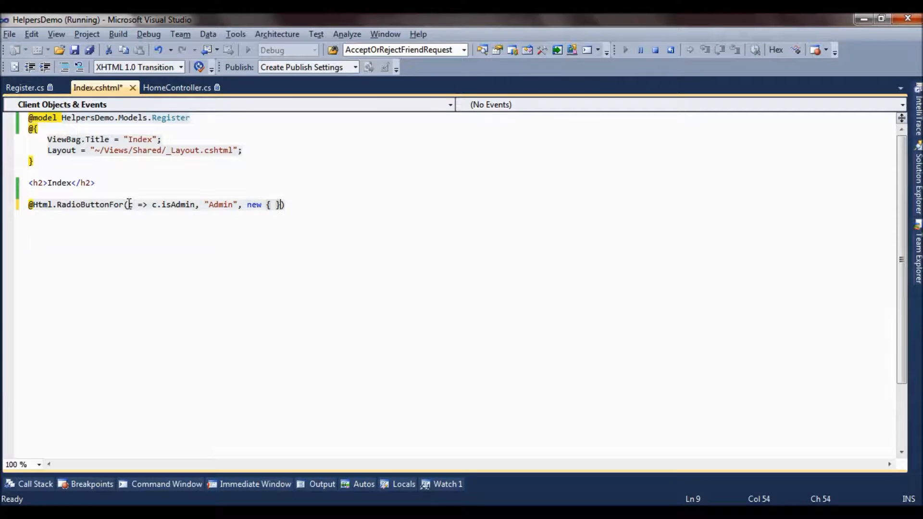
pyautogui.press('Backspace')
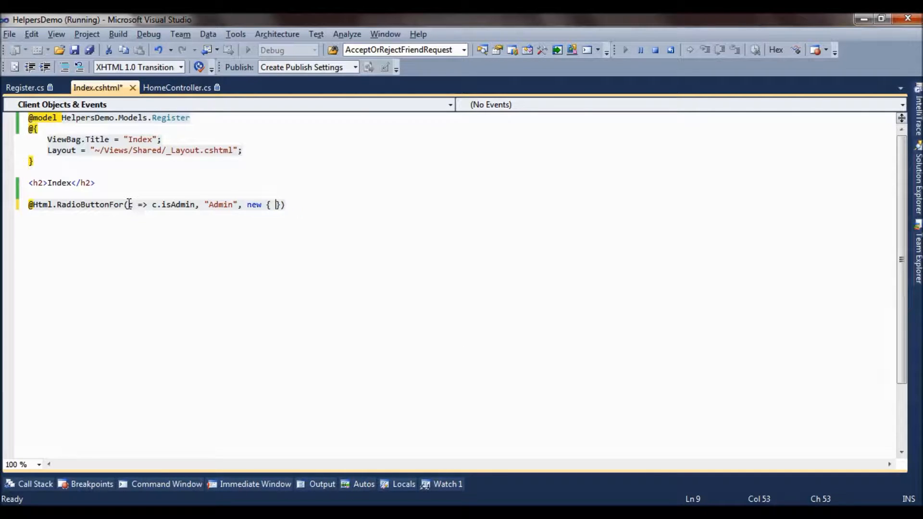
pyautogui.write('style=')
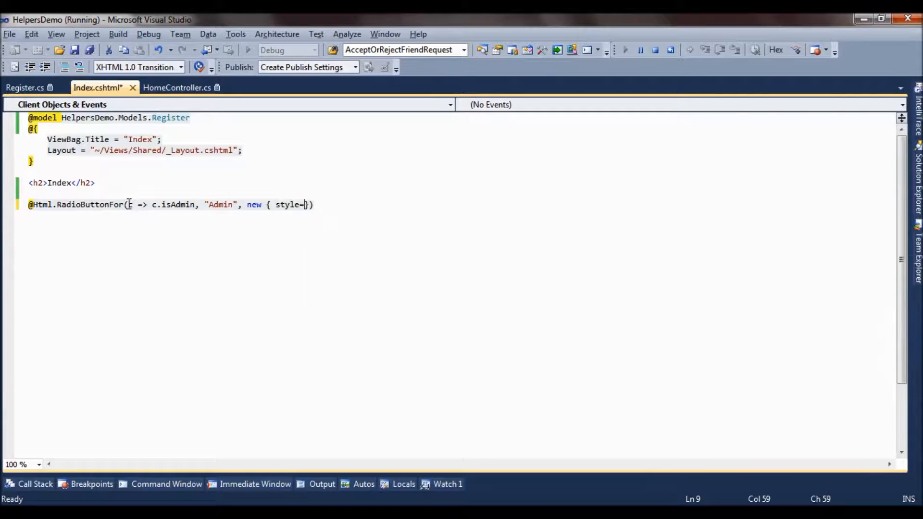
pyautogui.write('height:2"')
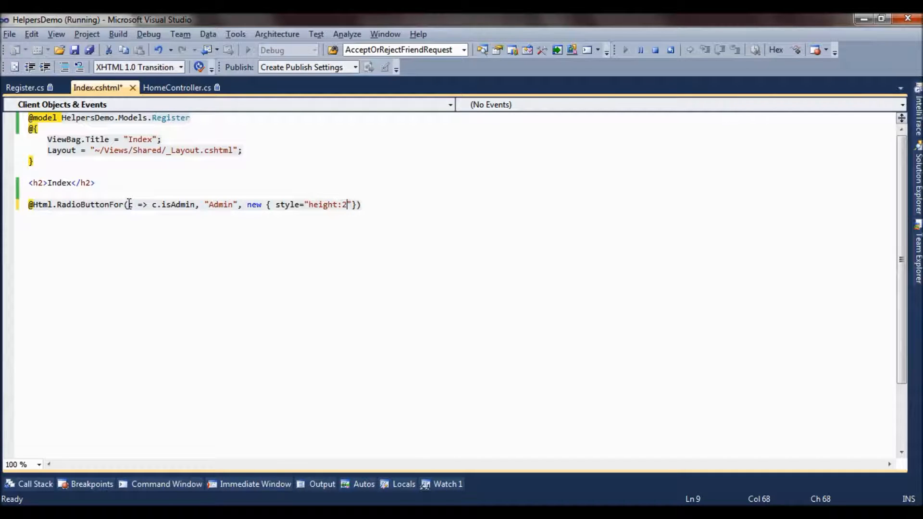
pyautogui.write('0px;')
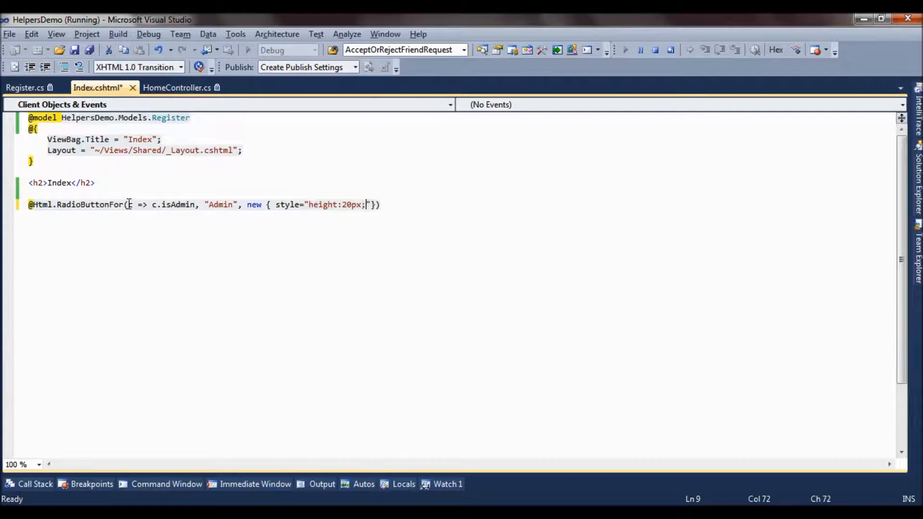
pyautogui.write('width:20')
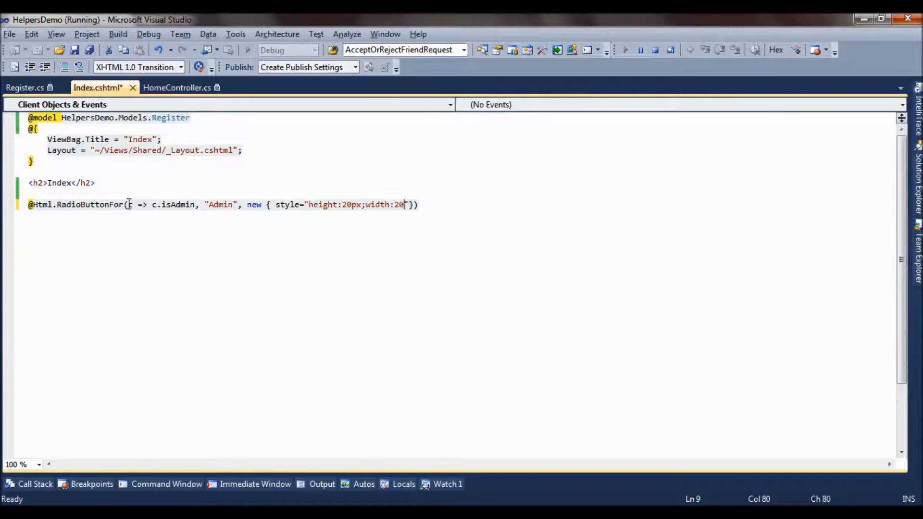
pyautogui.write('px;" });')
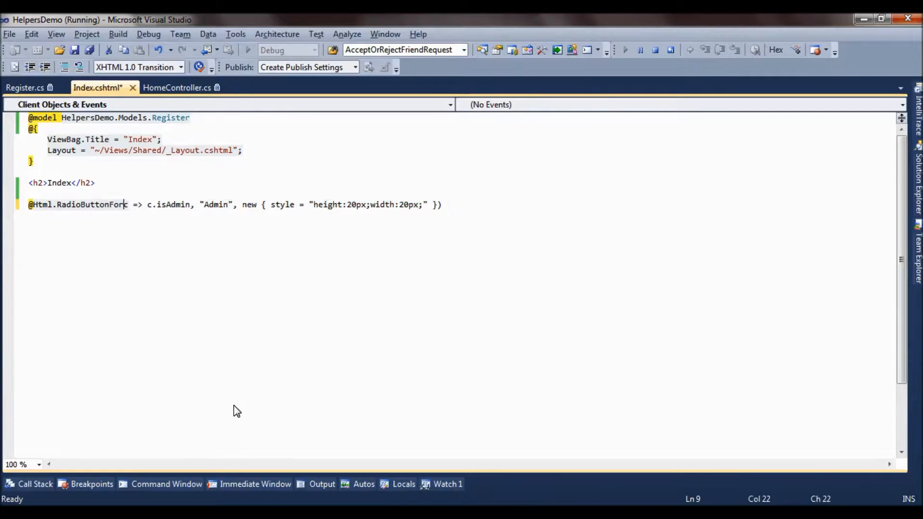
# Step: Display overload 3 of 3 of RadioButtonFor, taking htmlAttributes as an IDictionary
pyautogui.write('(')
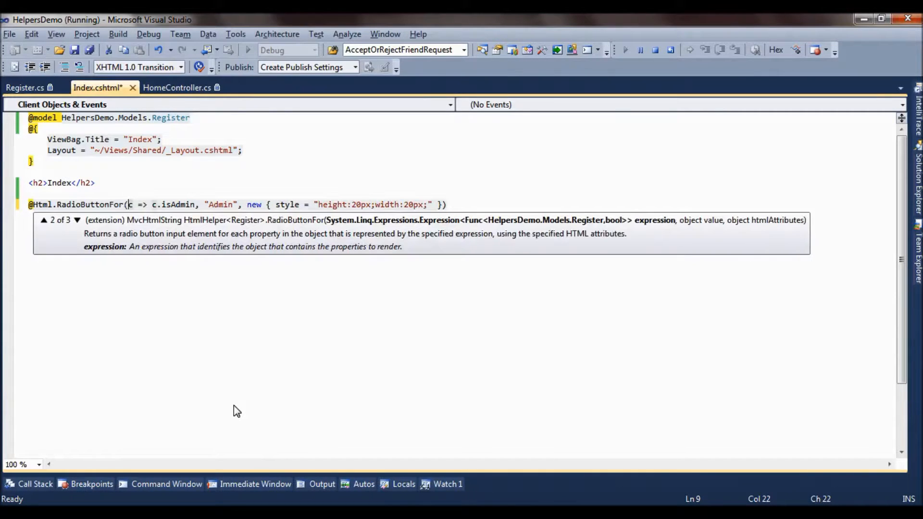
pyautogui.click(77, 220)
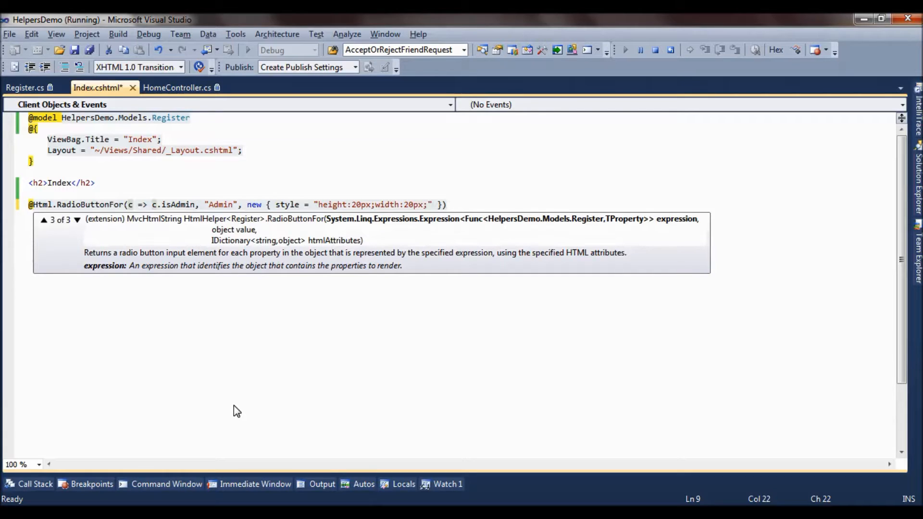
pyautogui.click(127, 204)
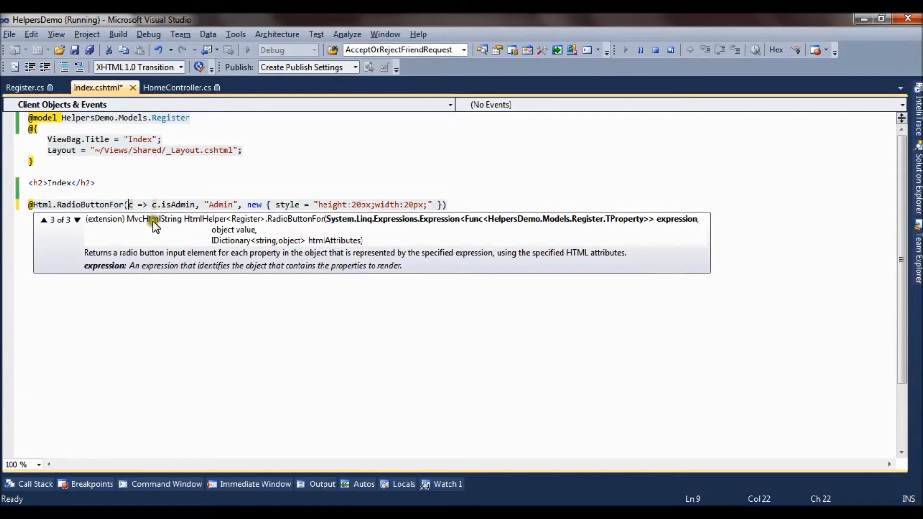
pyautogui.moveTo(205, 307)
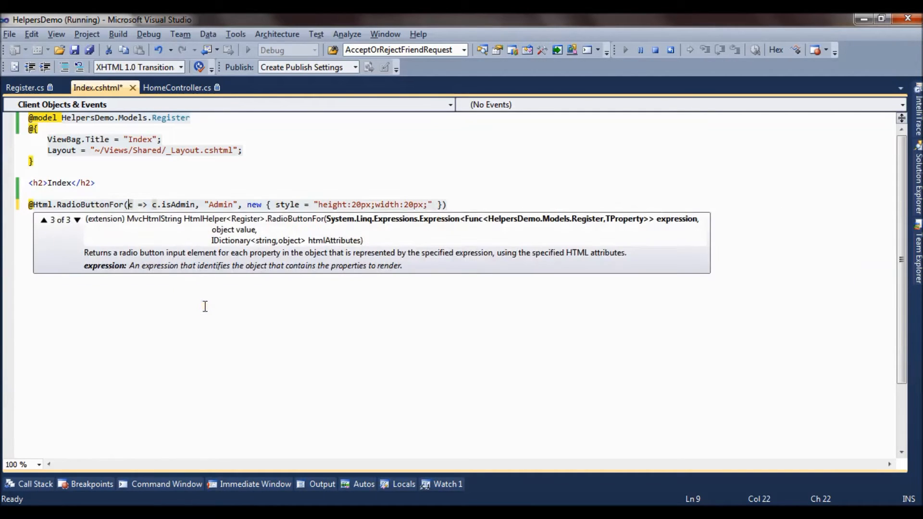